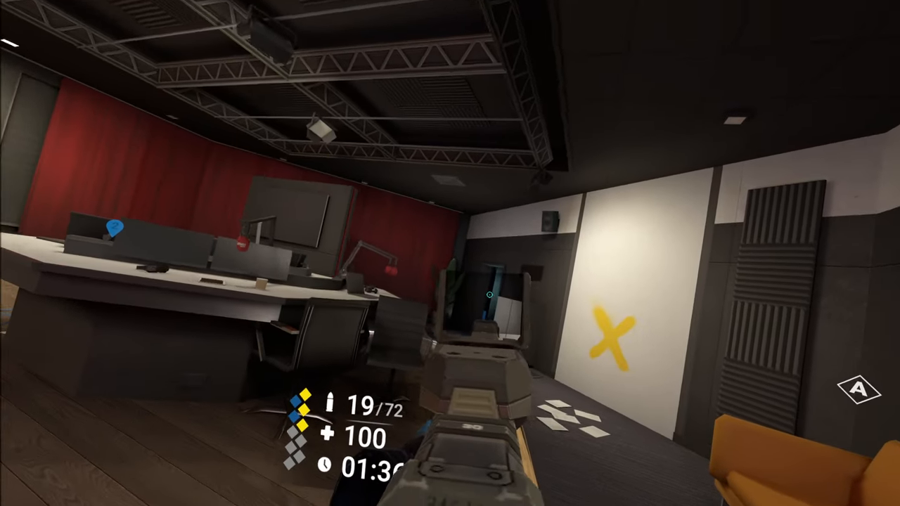
mouse_move(450, 253)
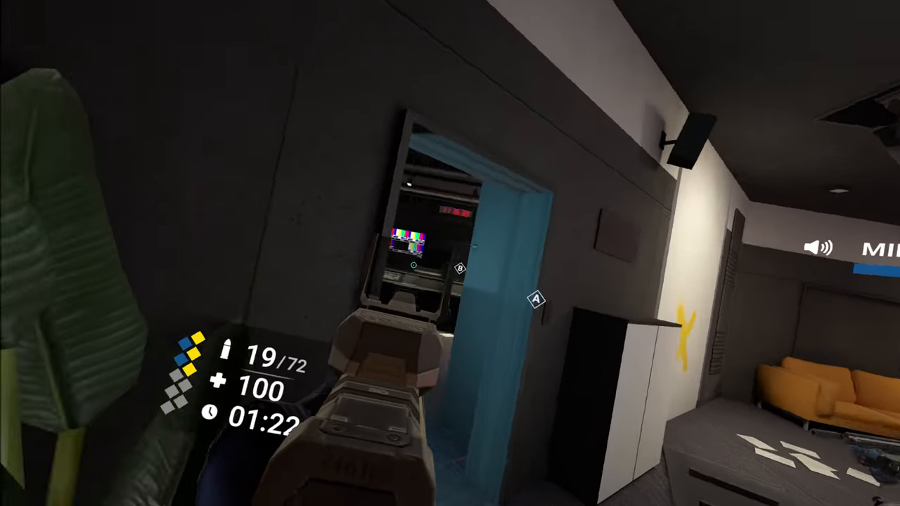
mouse_move(450, 253)
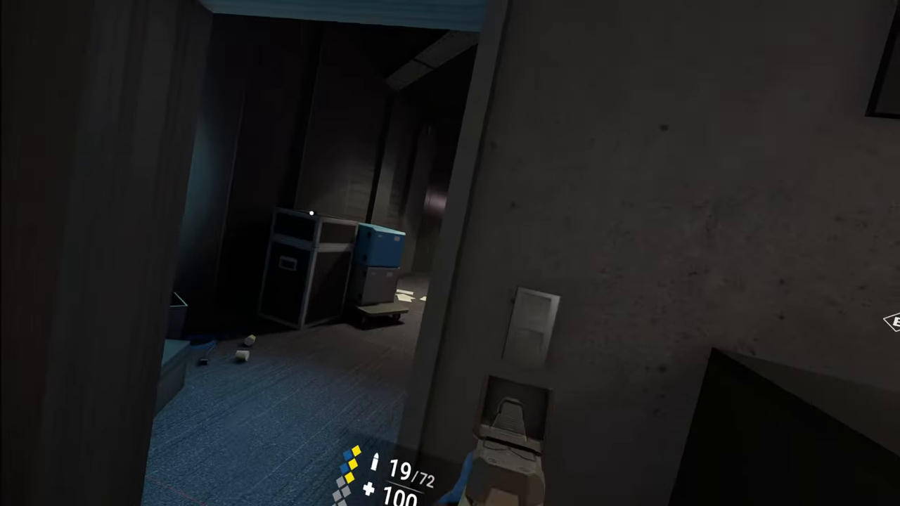